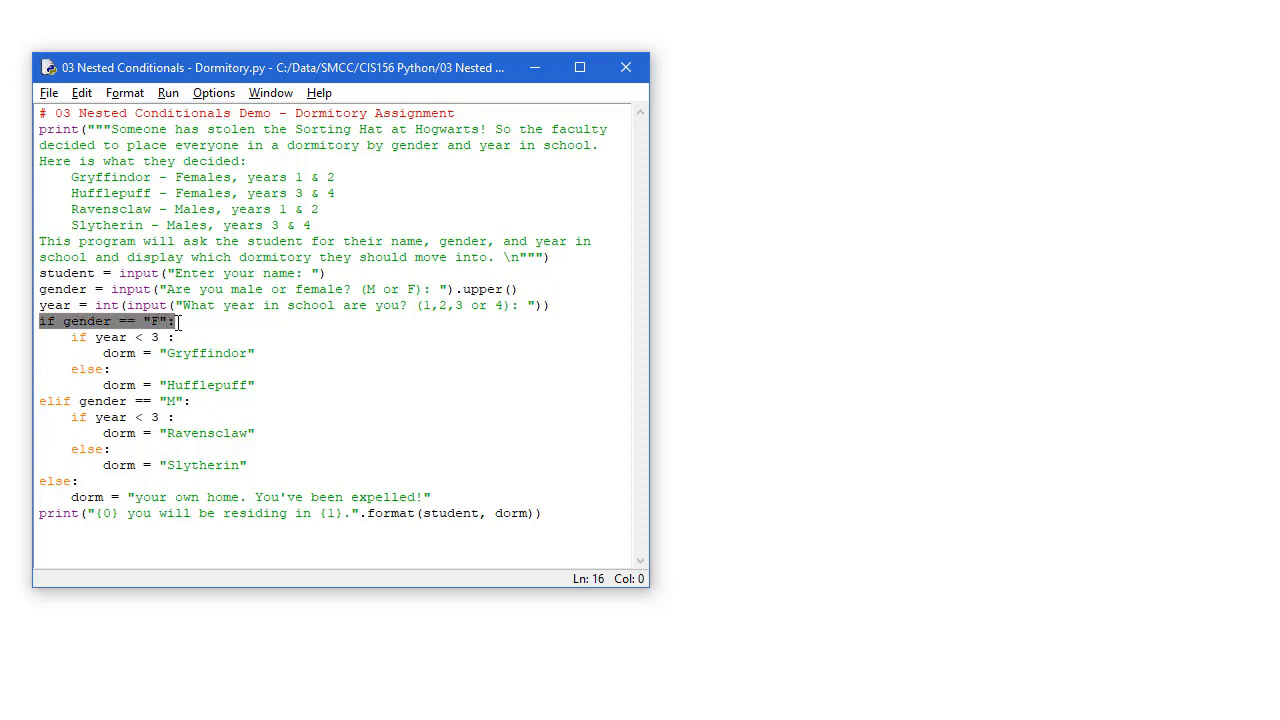
# Run Dormitory.py and answer the shell prompts for Ron, male, to get his Ravenclaw assignment
pyautogui.click(178, 320)
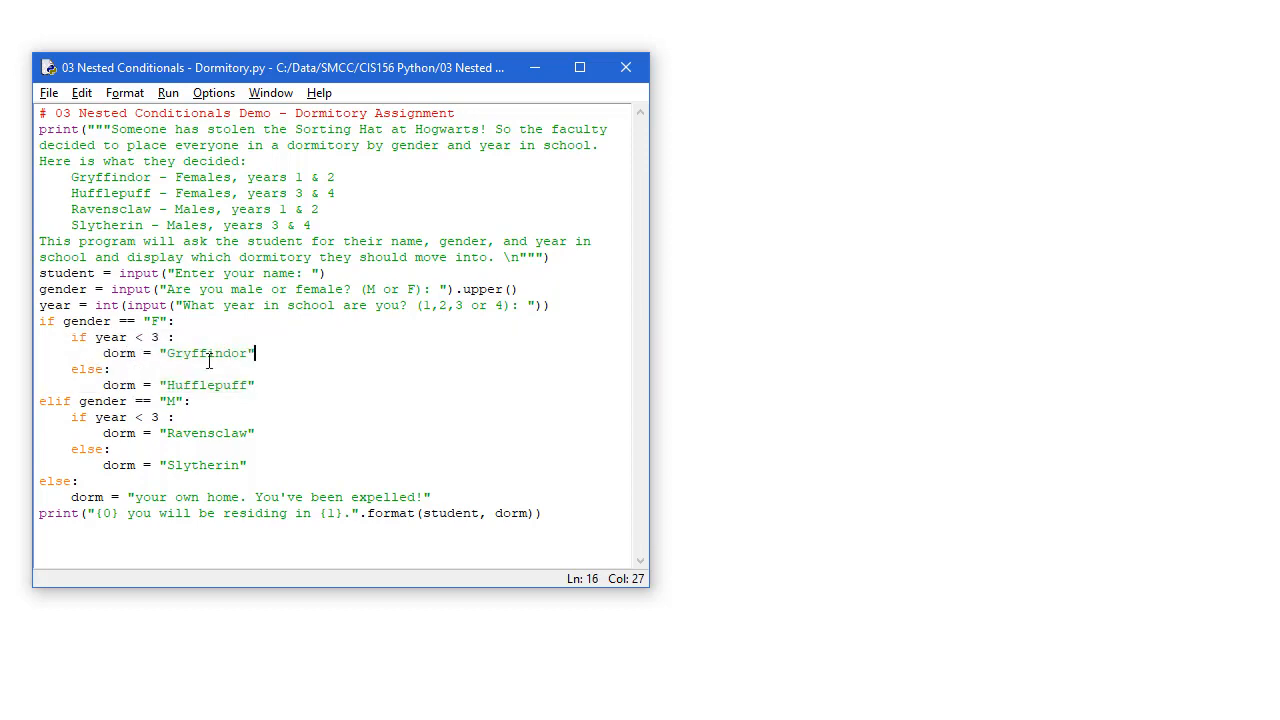
pyautogui.moveTo(224, 385)
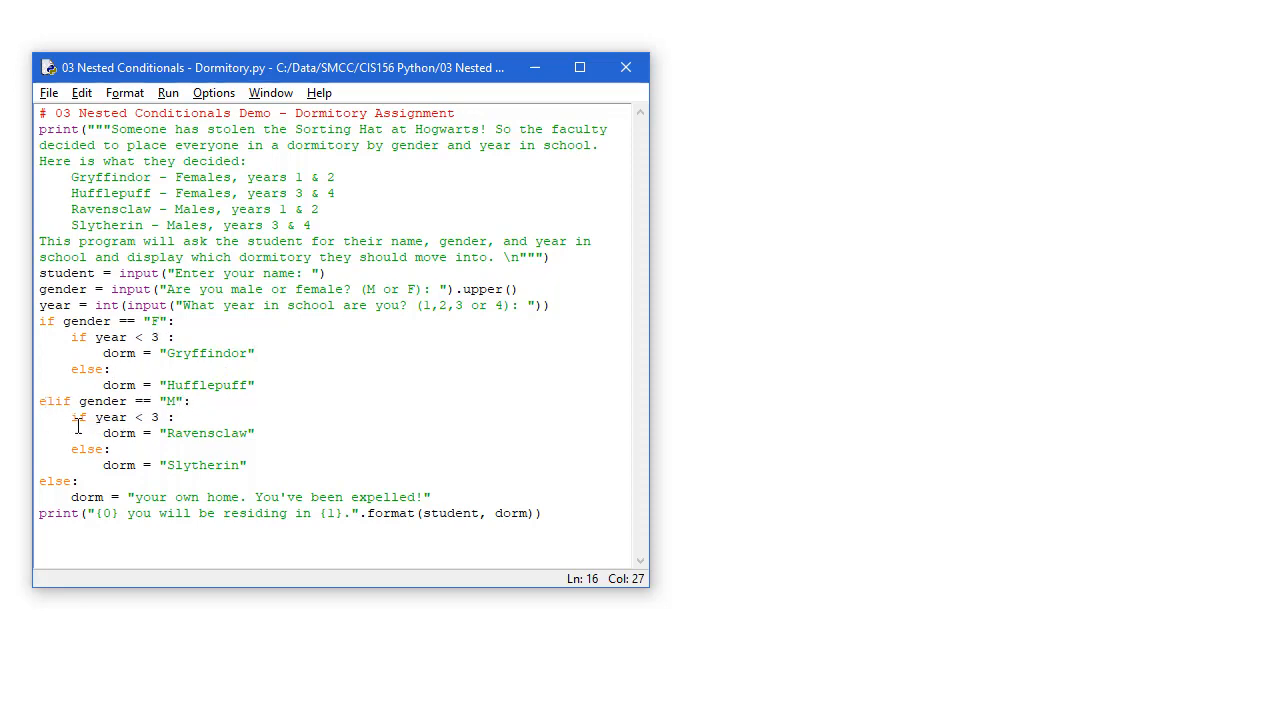
pyautogui.click(255, 353)
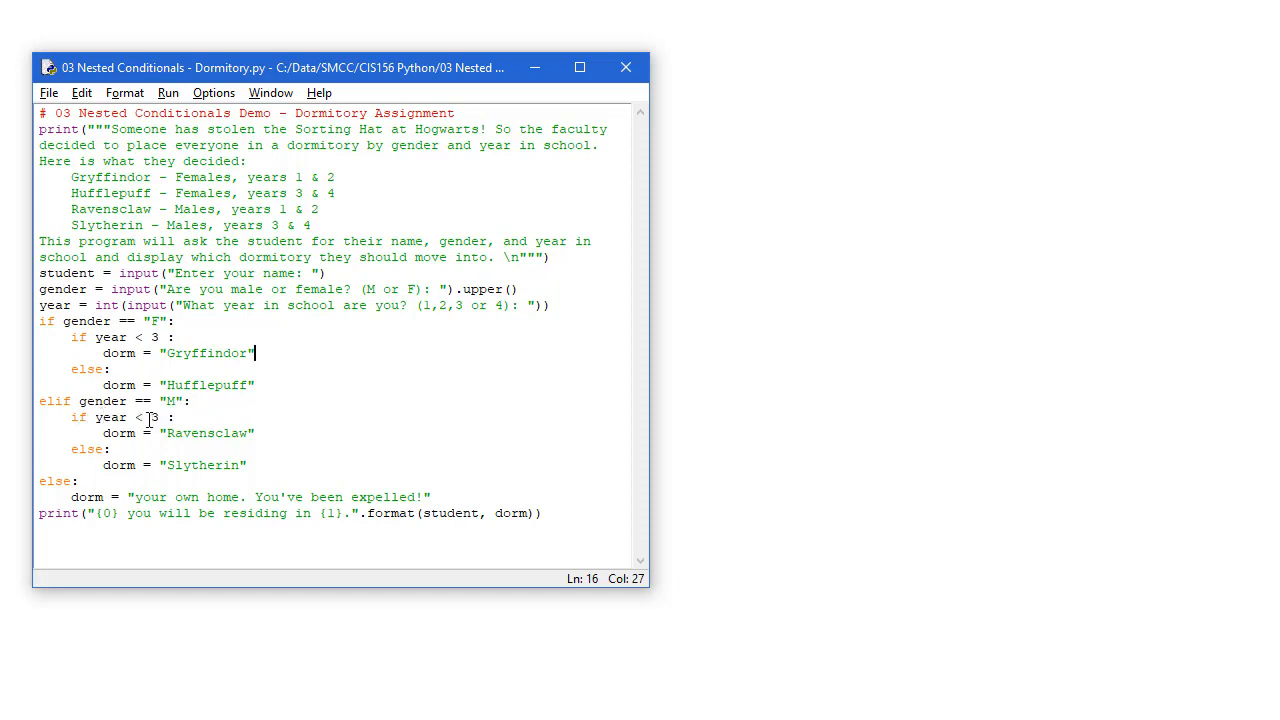
pyautogui.moveTo(222, 433)
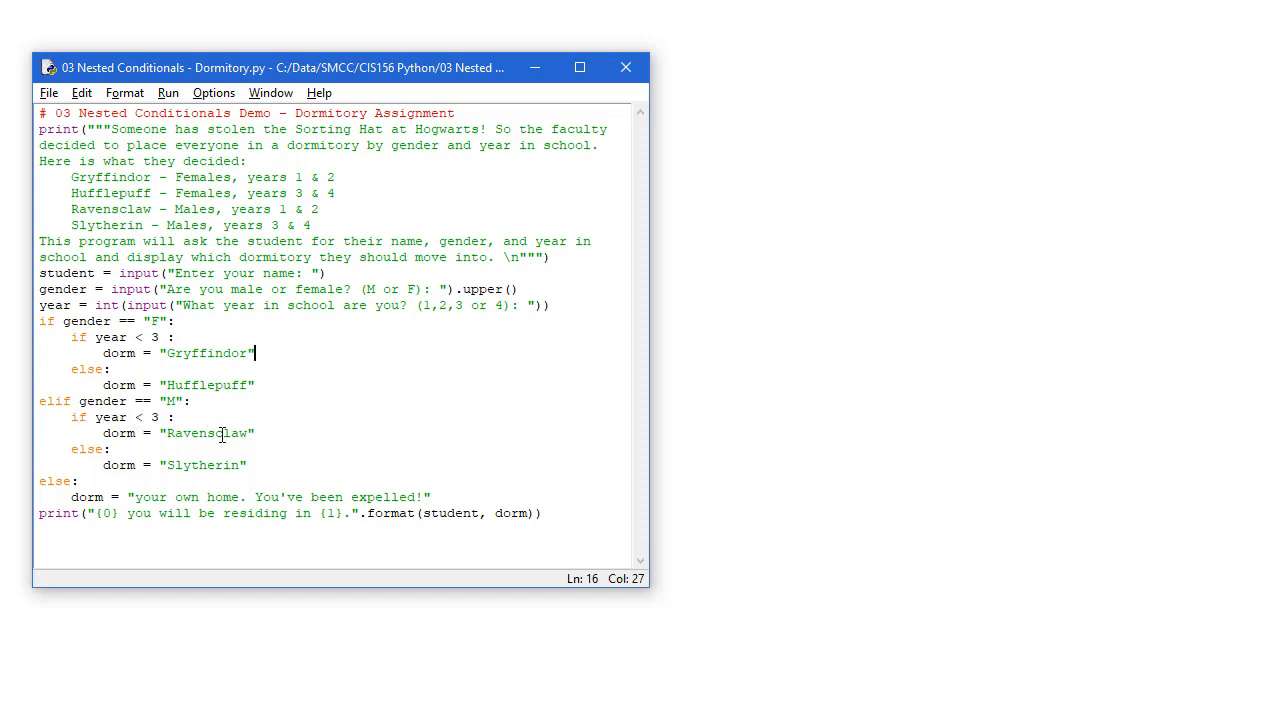
pyautogui.moveTo(95, 455)
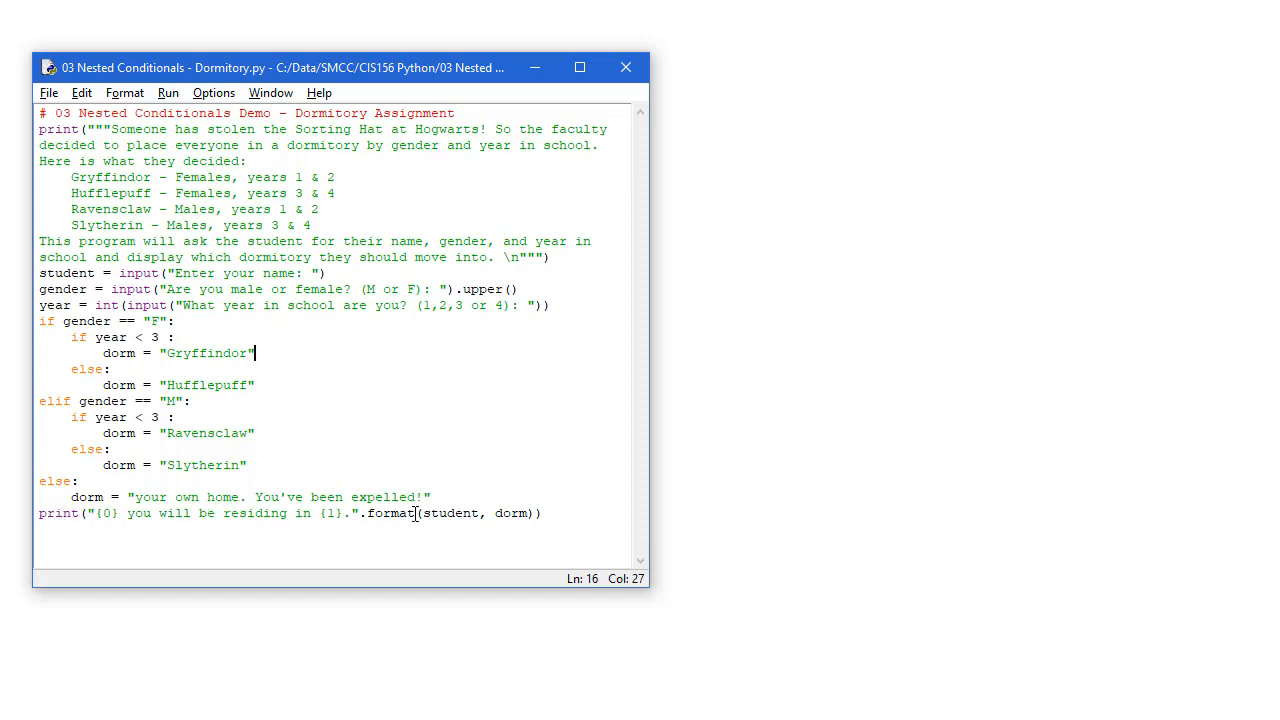
pyautogui.click(167, 93)
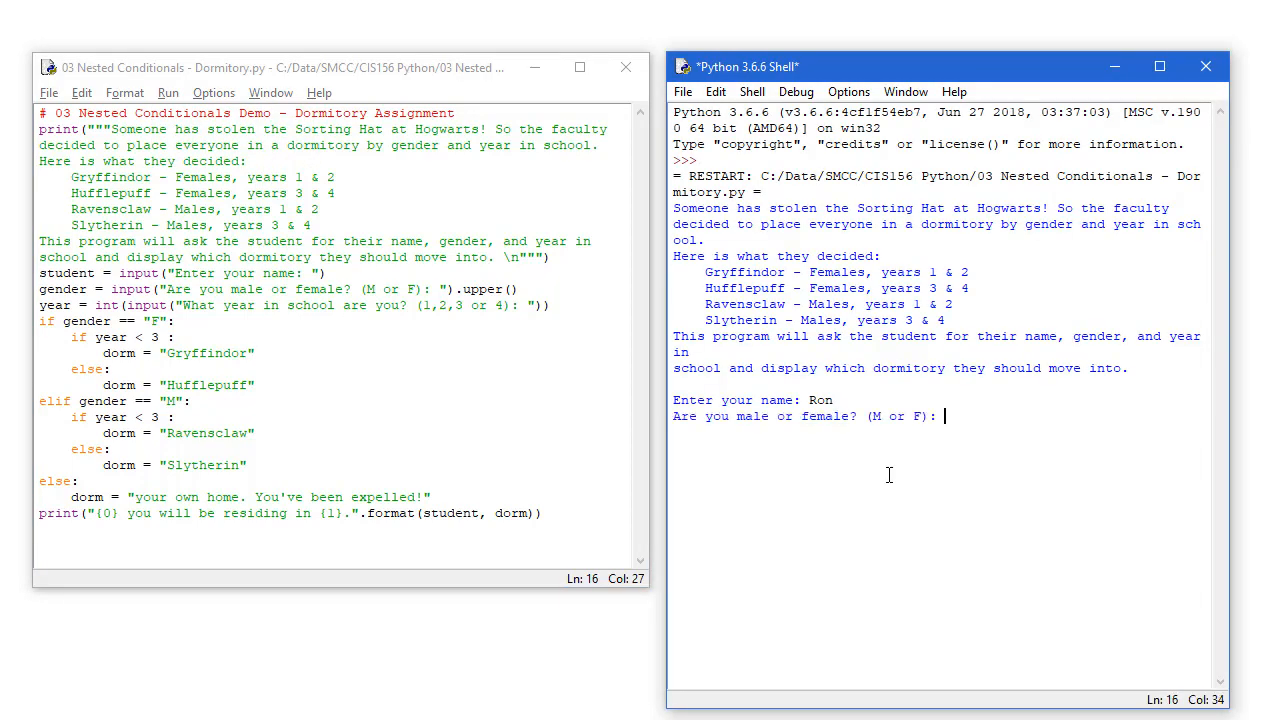
pyautogui.press('Return')
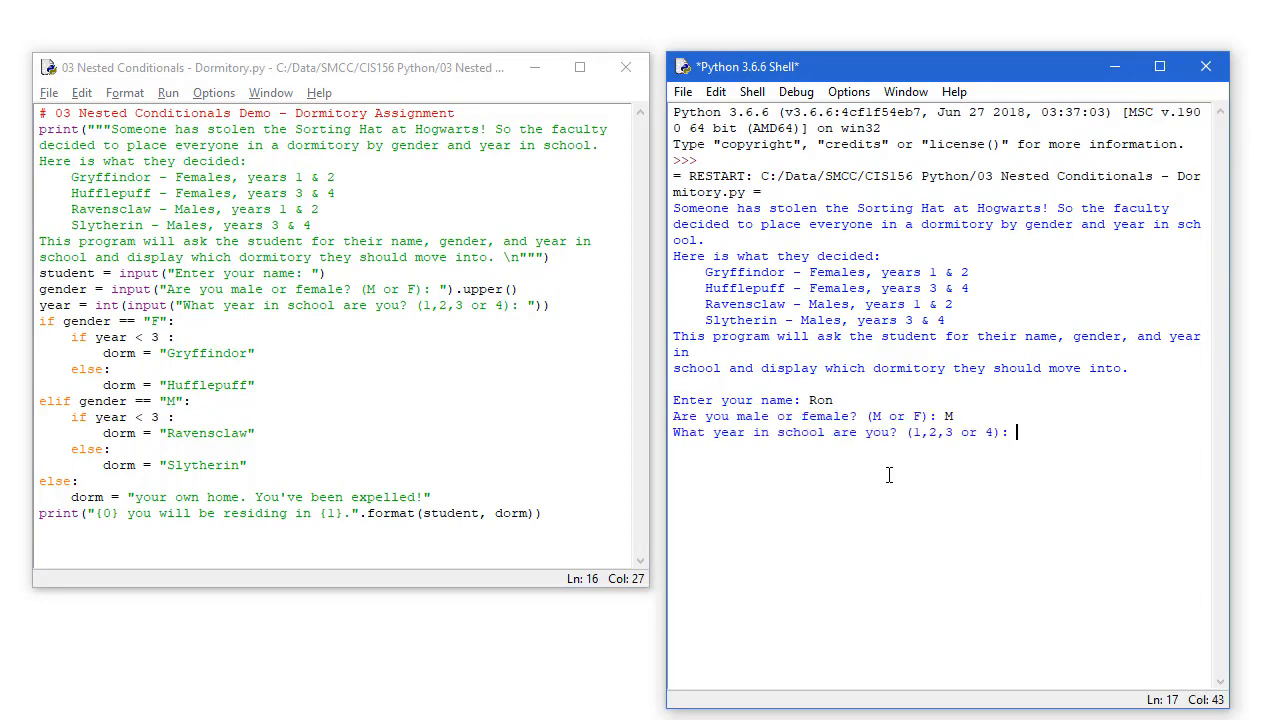
pyautogui.write('3')
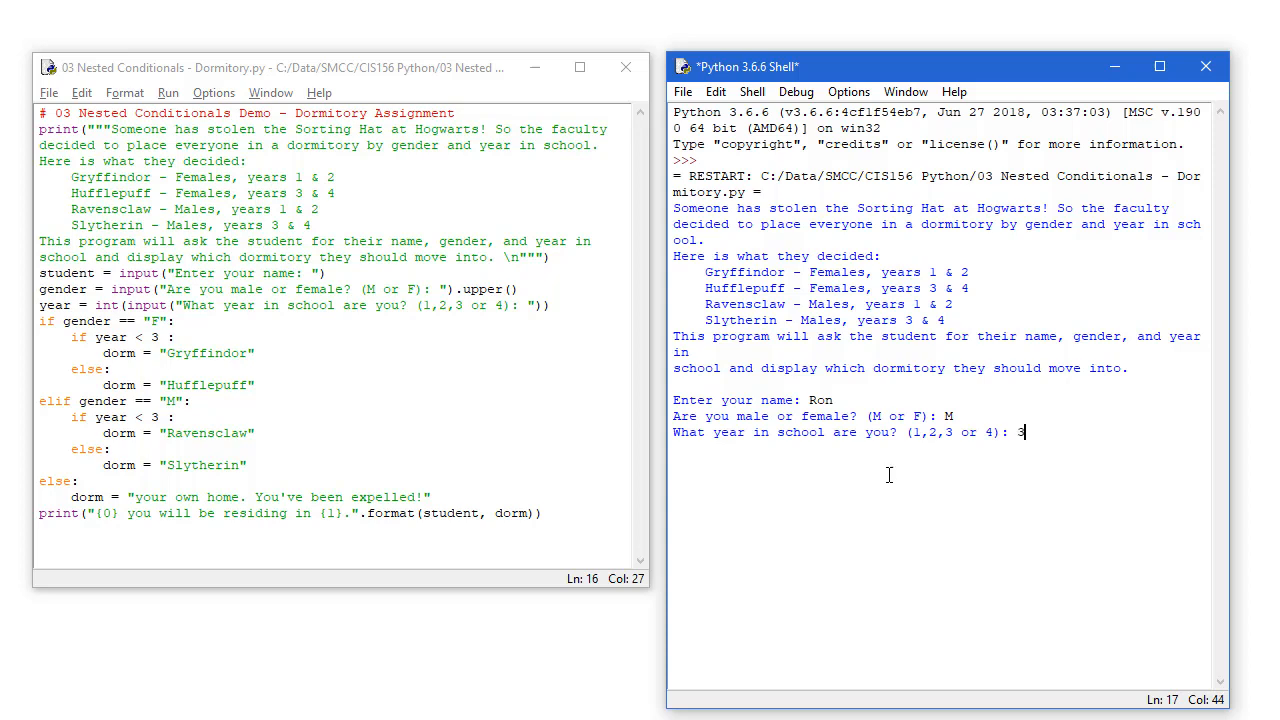
pyautogui.press('Return')
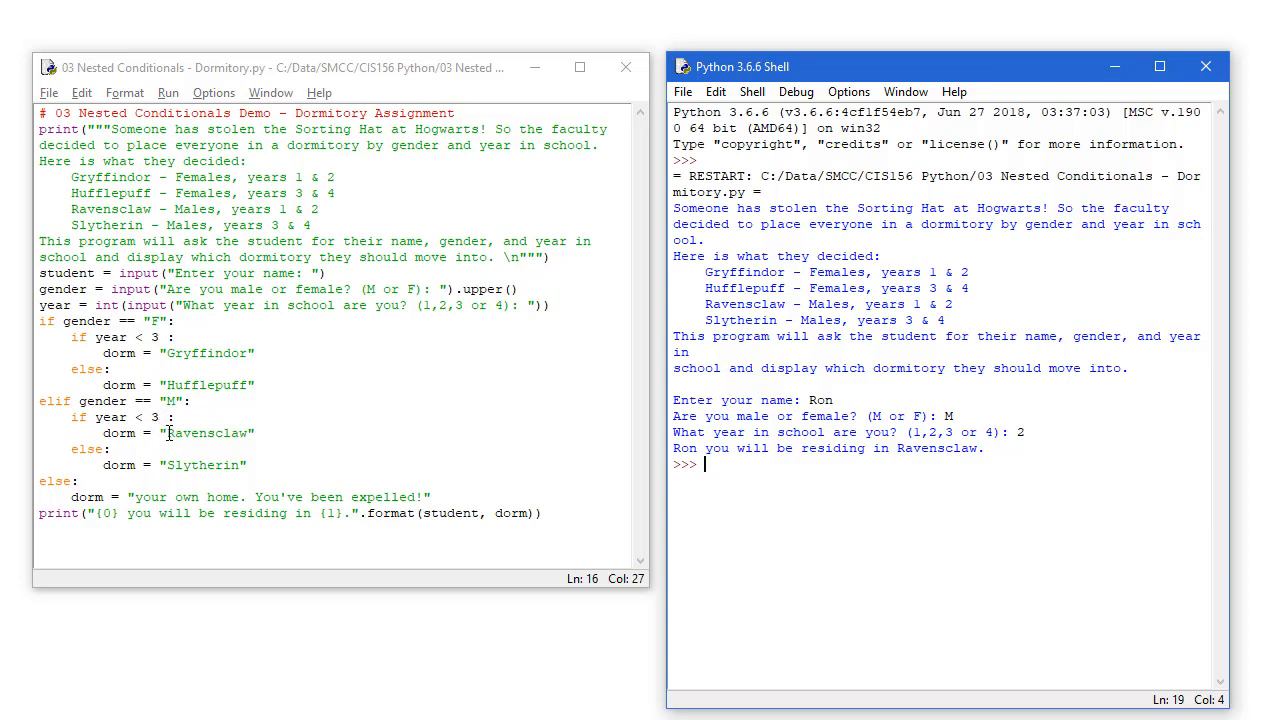
pyautogui.moveTo(231, 502)
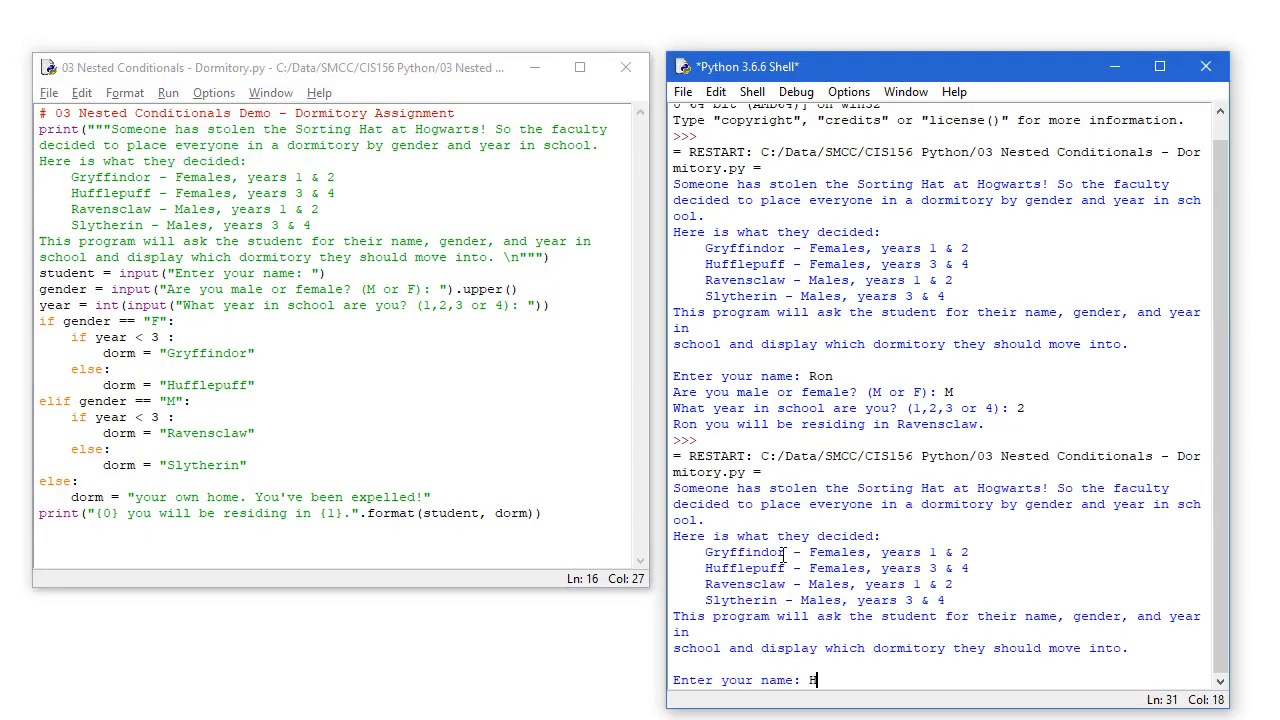
# Enter Hermione and year 3 at the shell prompts to print her Hufflepuff dormitory
pyautogui.write('Hermione')
pyautogui.write('F')
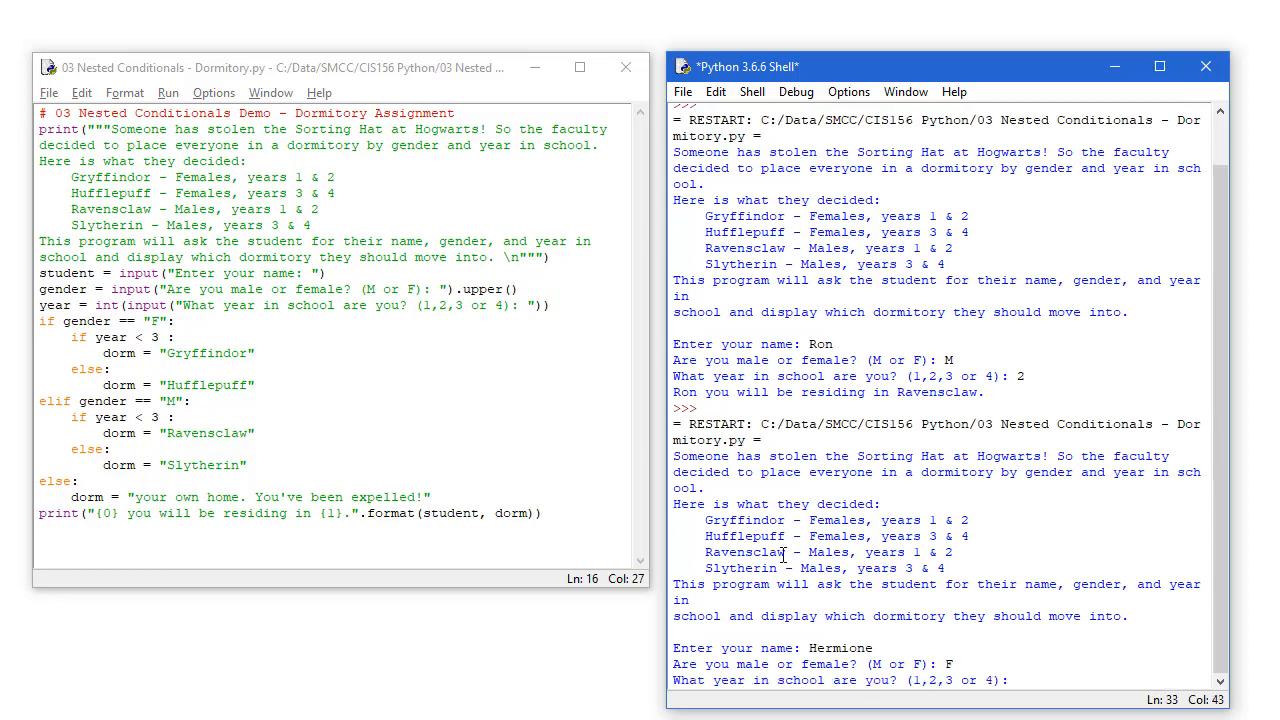
pyautogui.write('3')
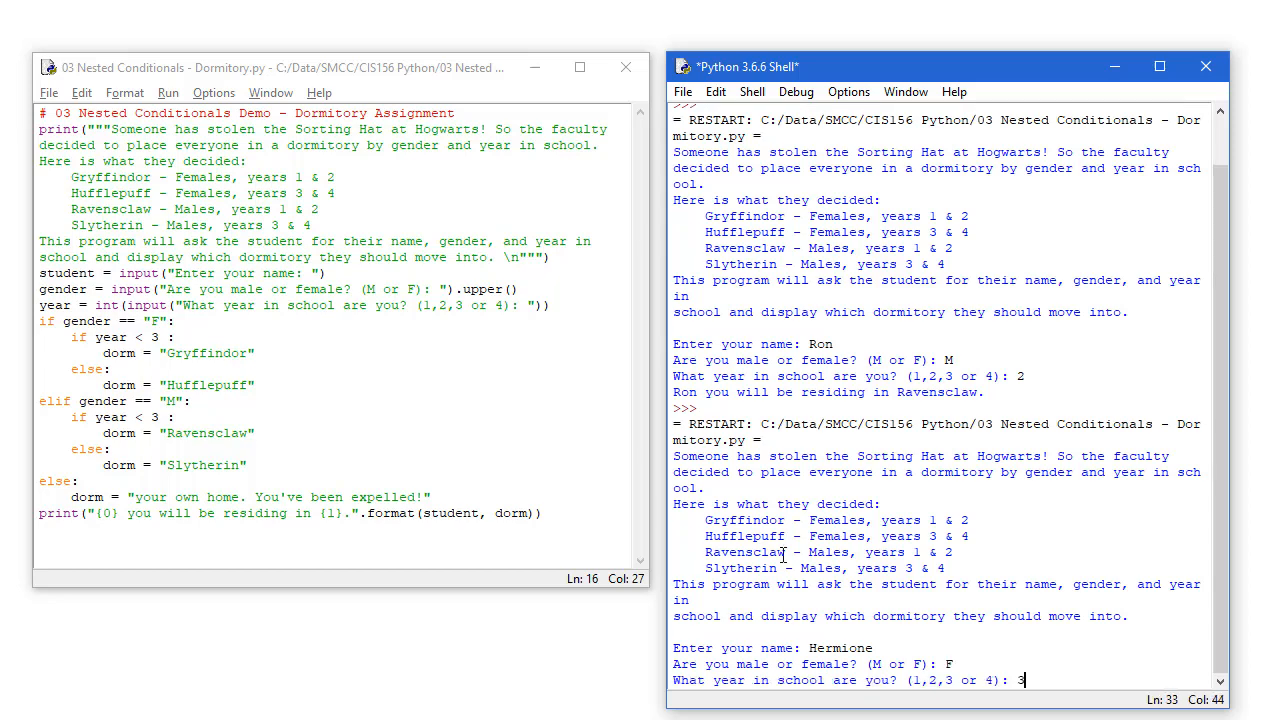
pyautogui.press('Return')
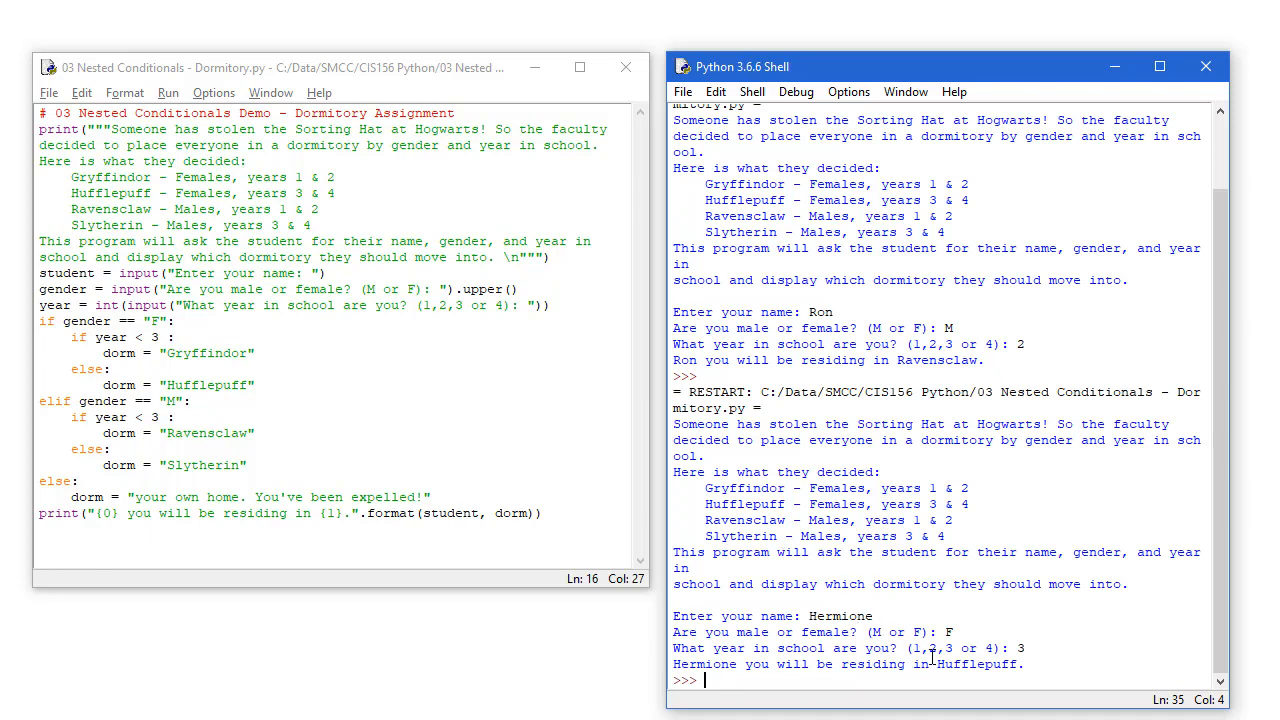
pyautogui.moveTo(977, 504)
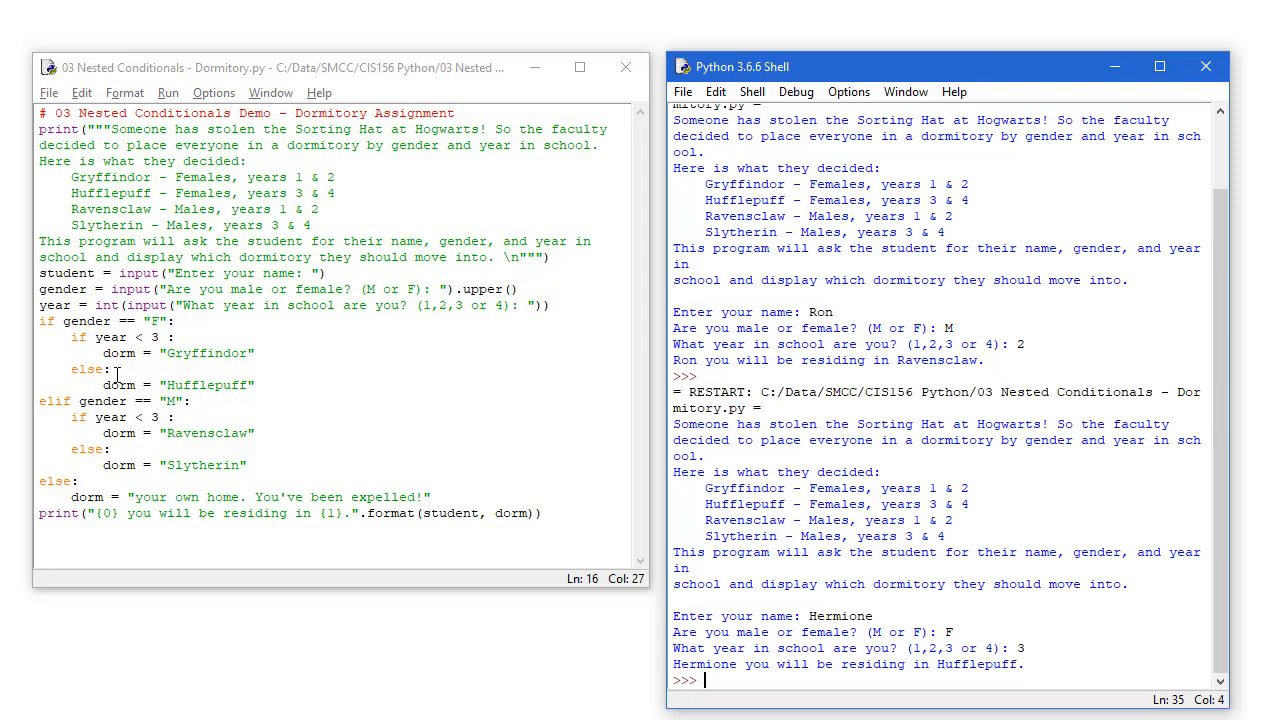
pyautogui.moveTo(129, 431)
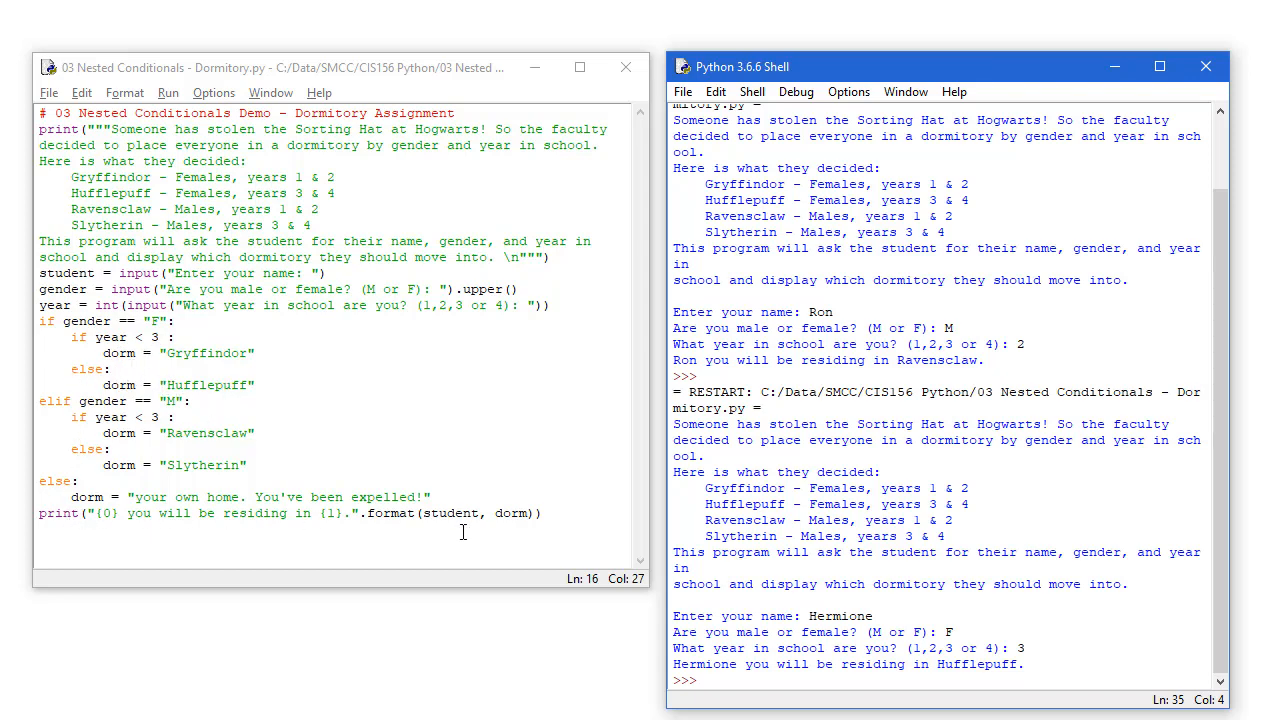
pyautogui.moveTo(558, 517)
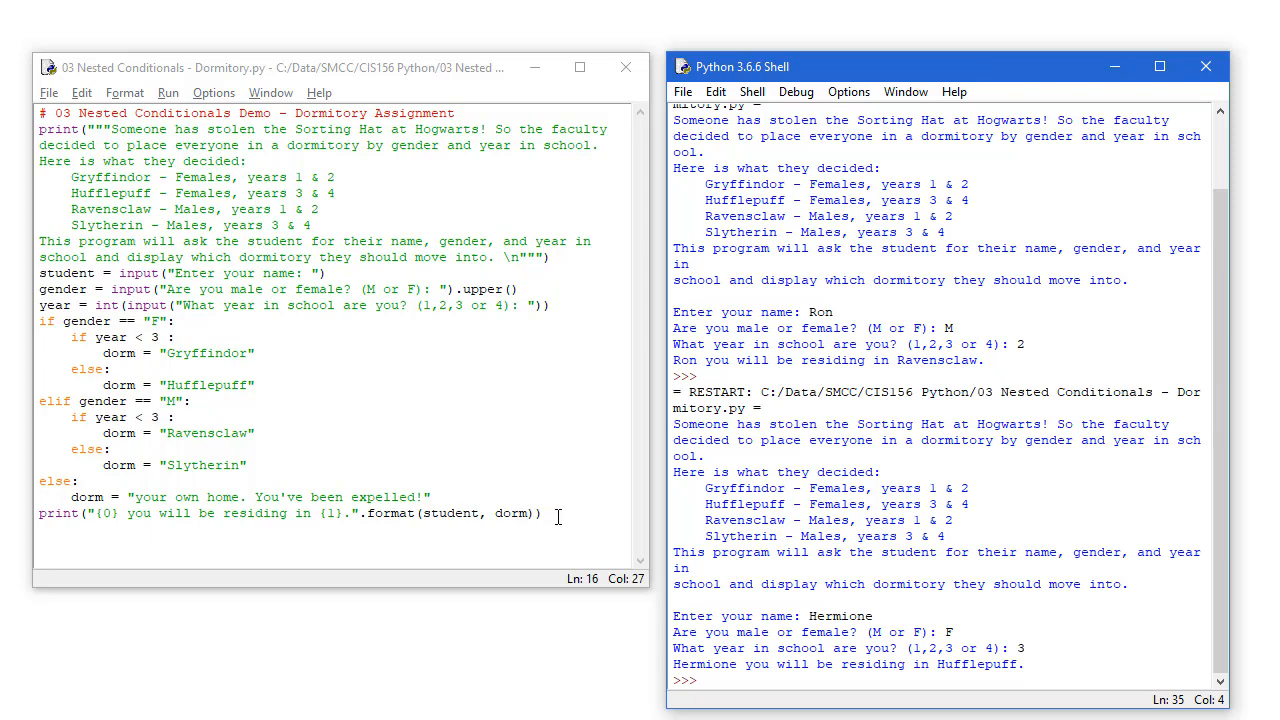